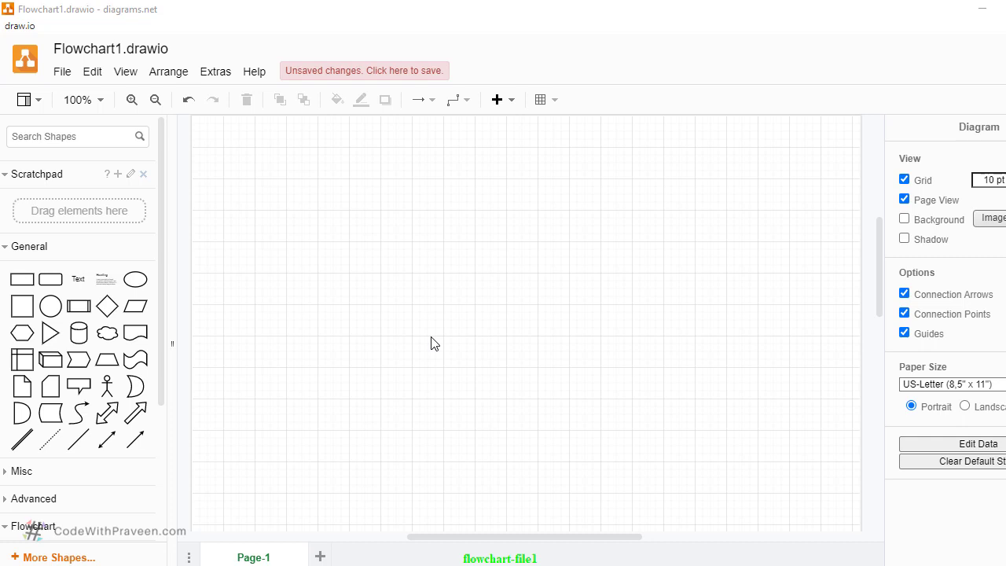
Bring up the File menu to start a new diagram
click(62, 71)
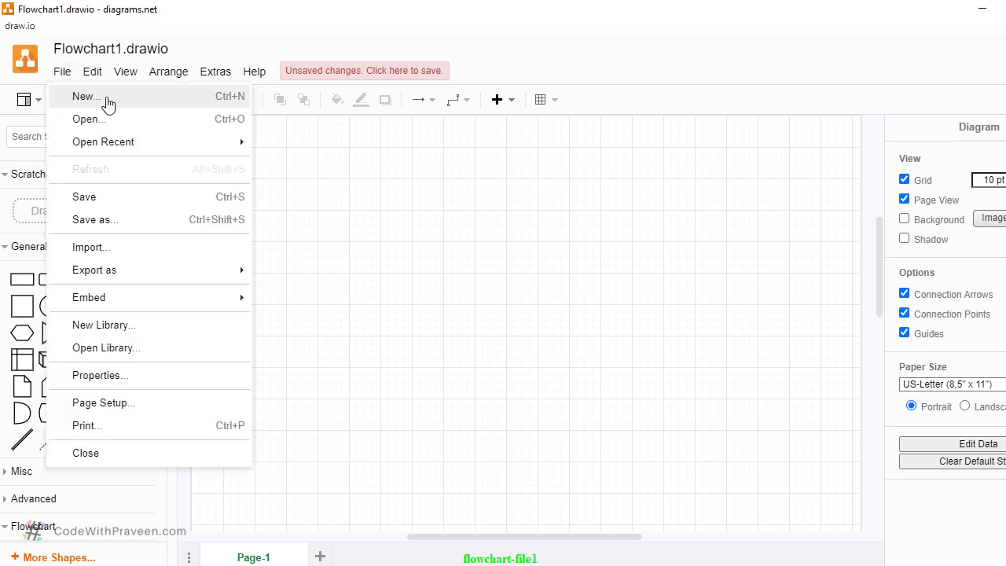
Create a new diagram from the Flowchart template, named FlowchartDemo1
click(85, 96)
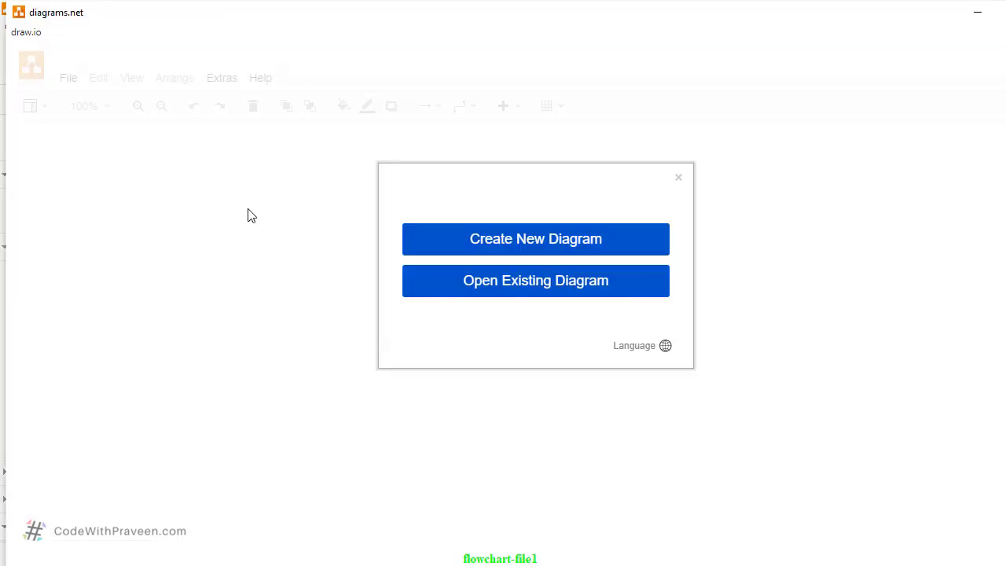
click(534, 239)
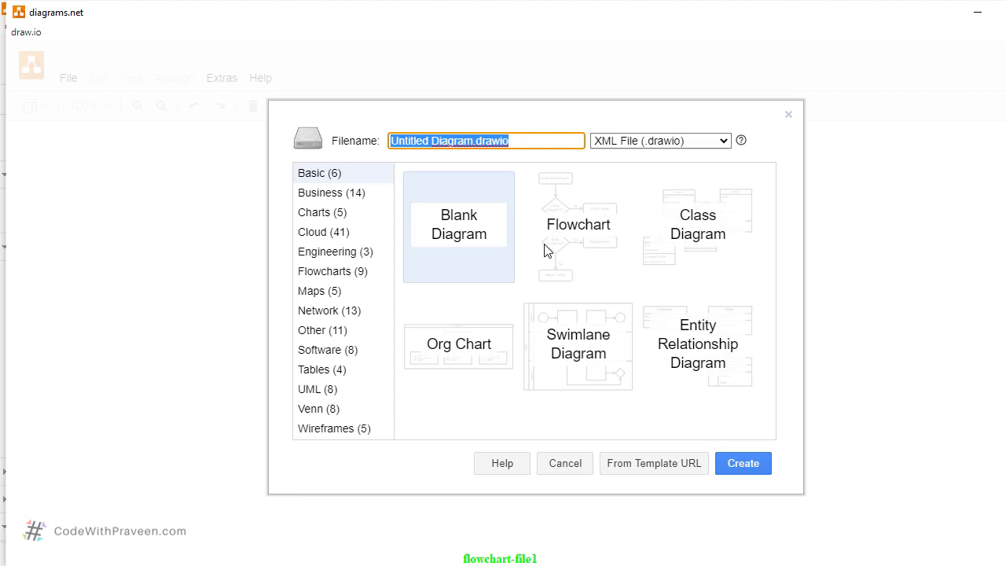
mouse_move(579, 236)
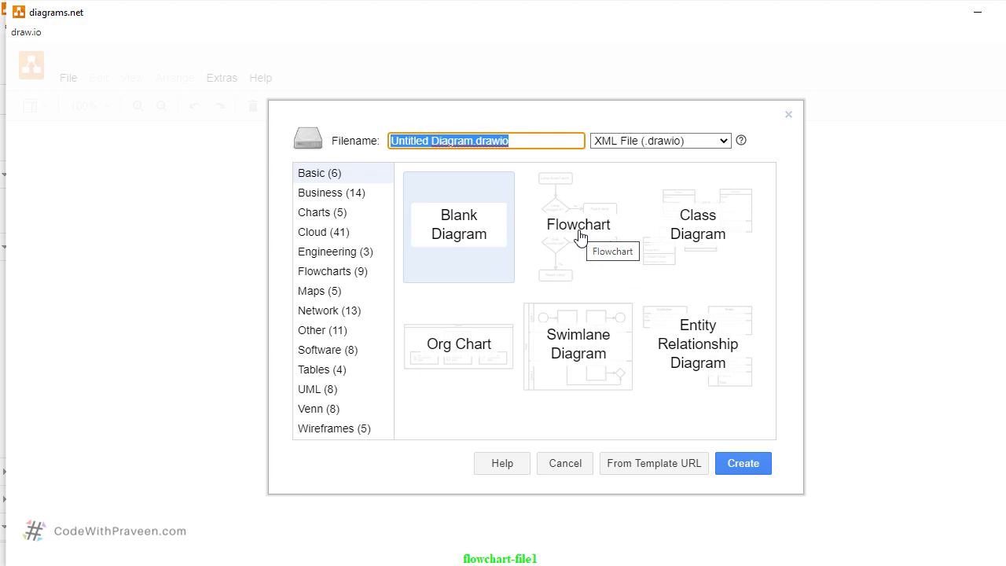
click(578, 227)
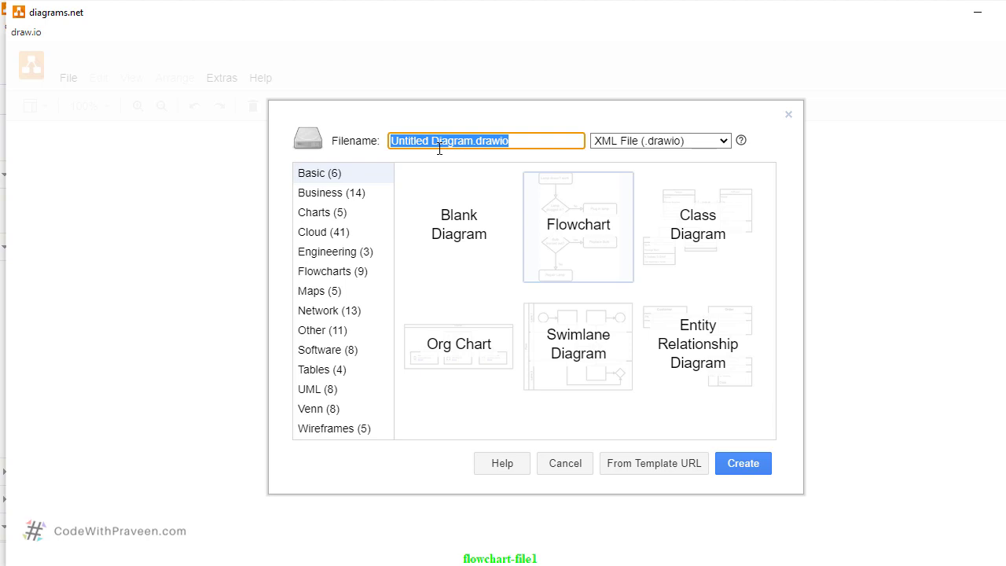
text(Fi)
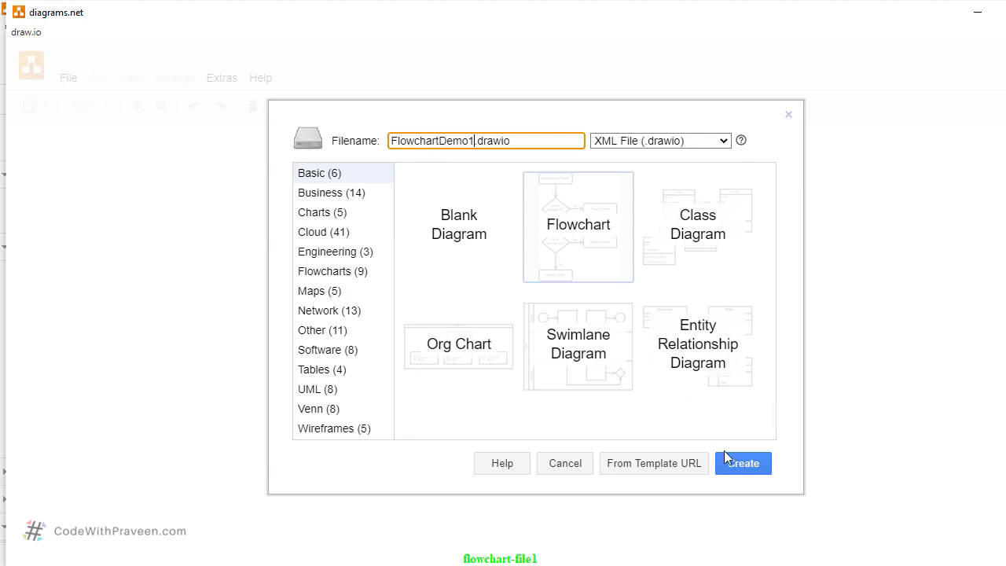
click(742, 462)
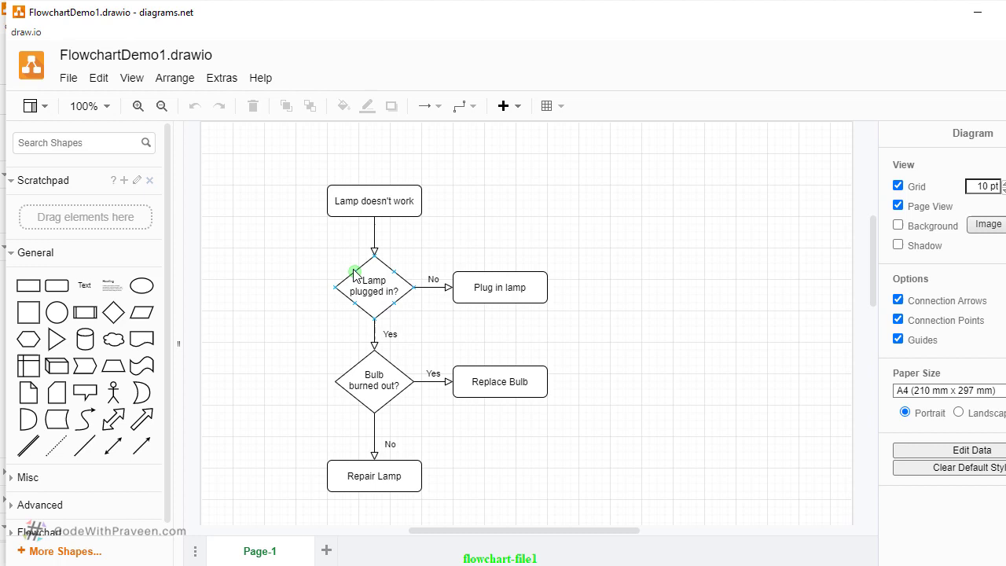
Select all the sample lamp flowchart shapes so they can be deleted
key(ctrl+a)
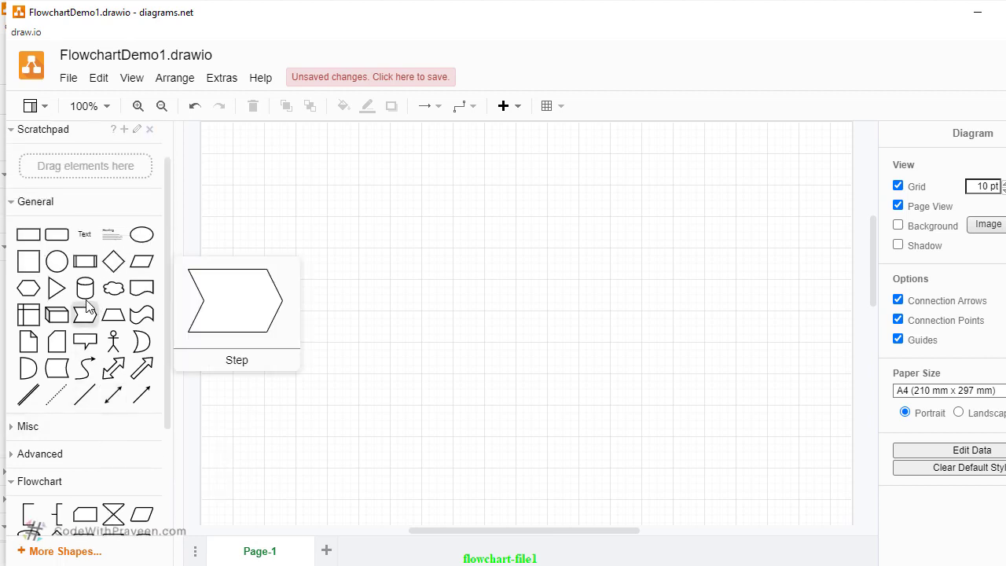
mouse_move(57, 234)
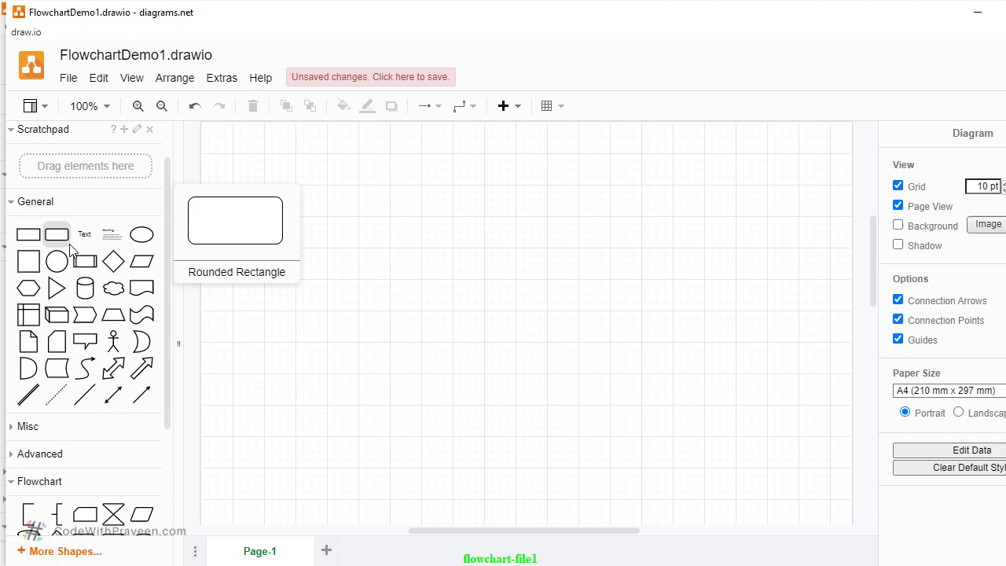
mouse_move(479, 302)
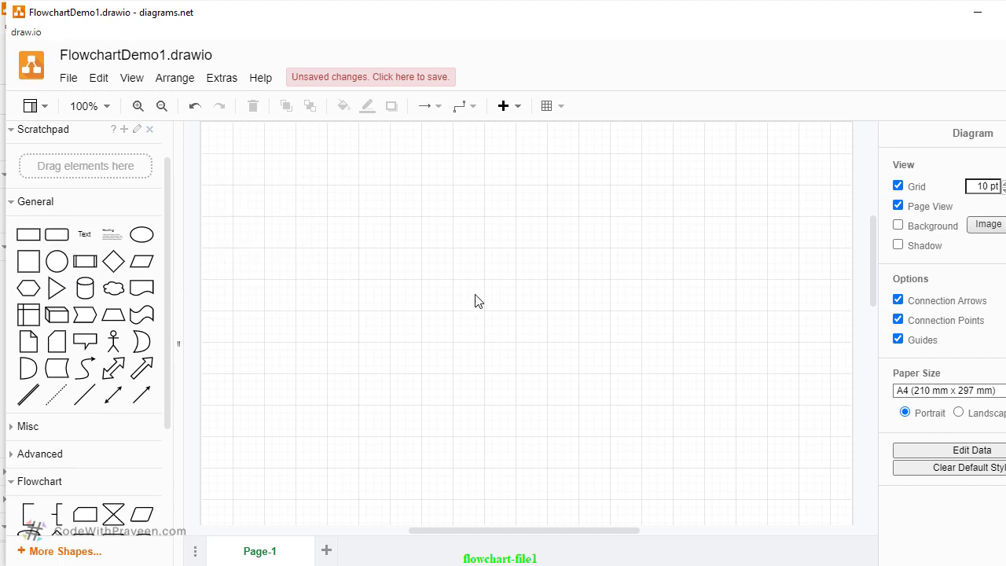
mouse_move(186, 289)
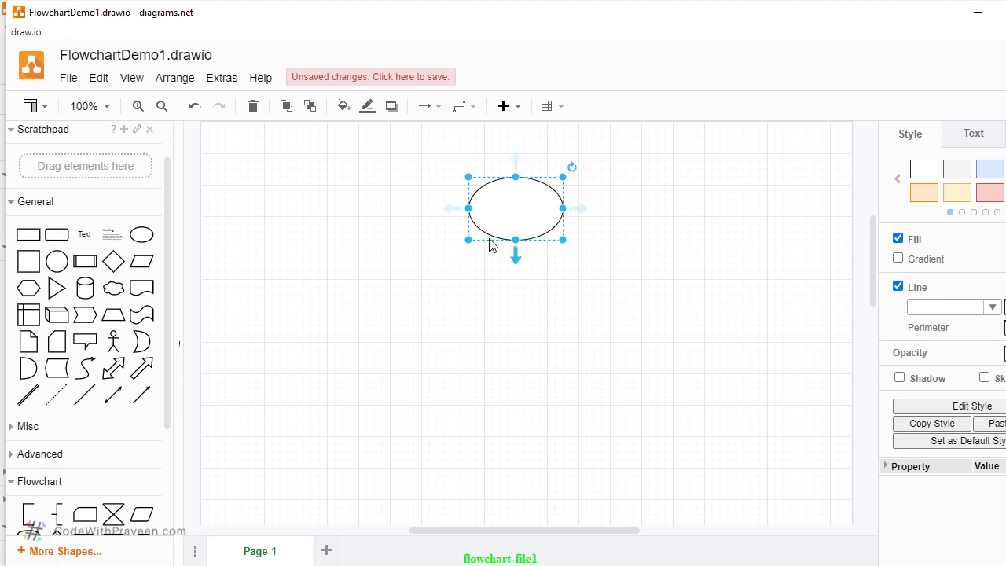
mouse_move(491, 213)
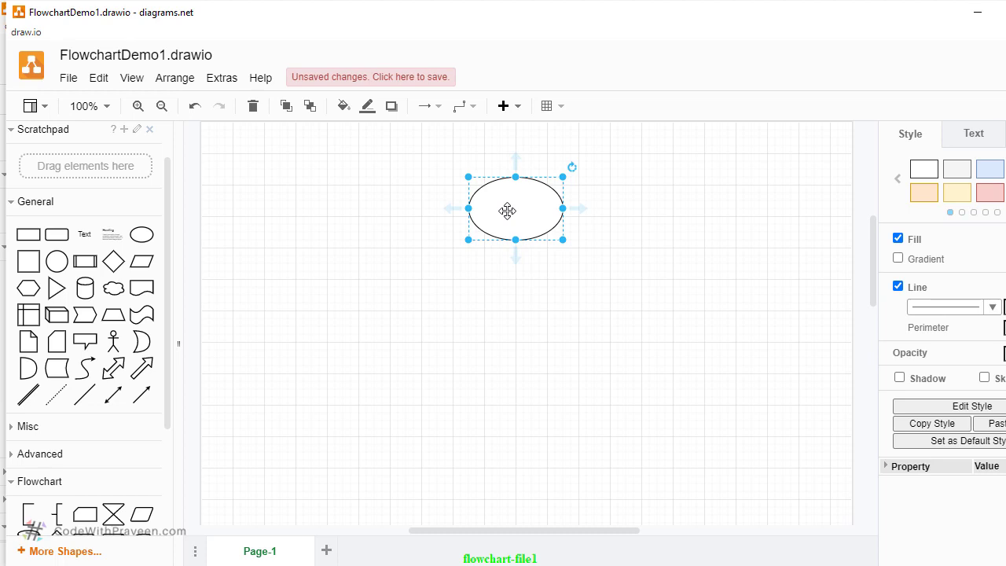
mouse_move(246, 217)
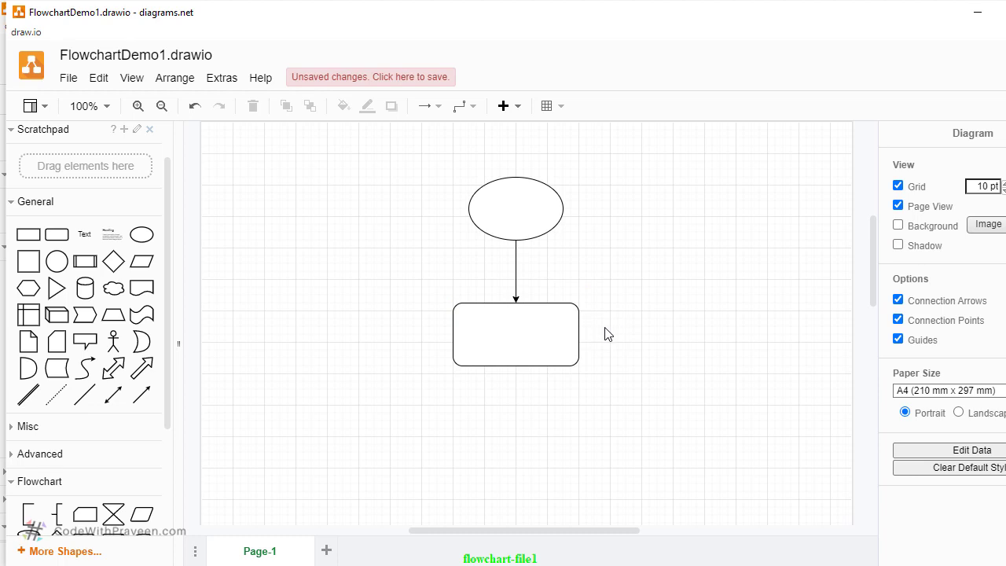
mouse_move(535, 264)
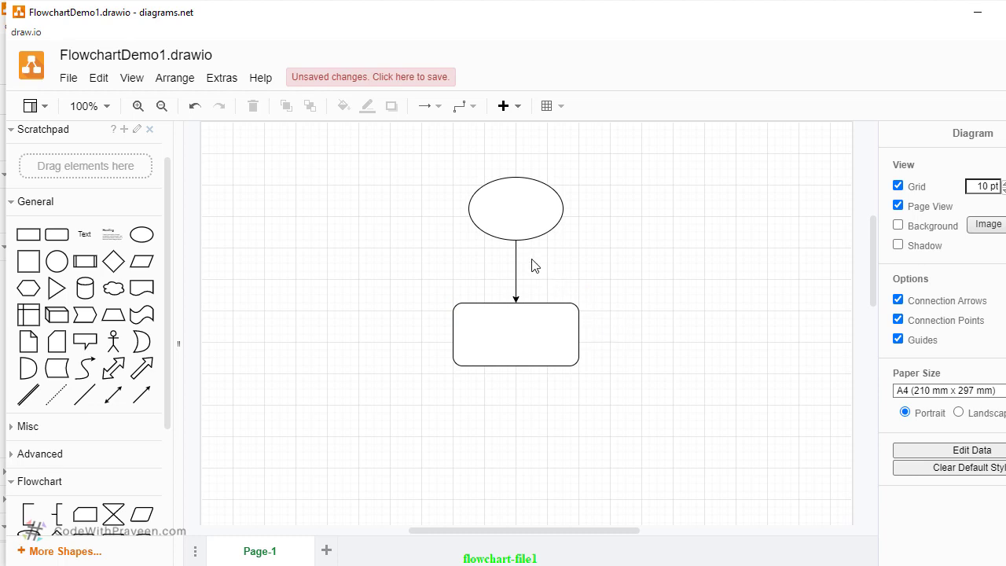
mouse_move(538, 295)
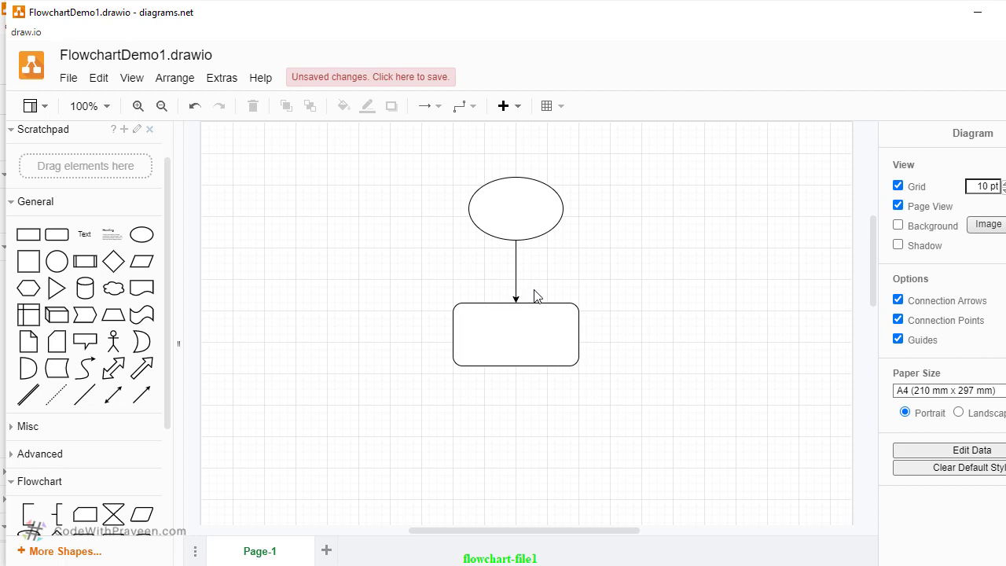
Add a second rounded rectangle below the first and connect them with an arrow
click(516, 333)
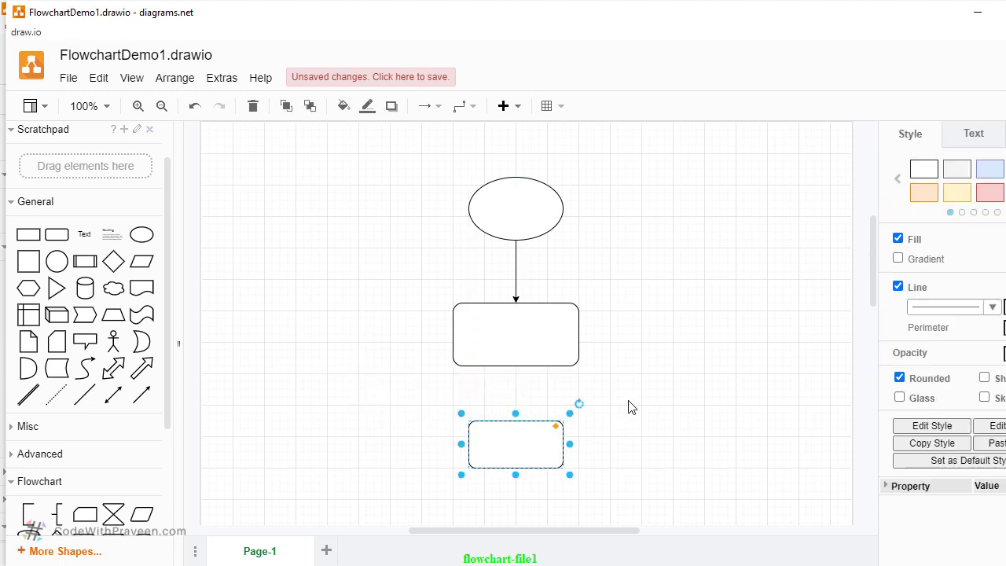
mouse_move(343, 391)
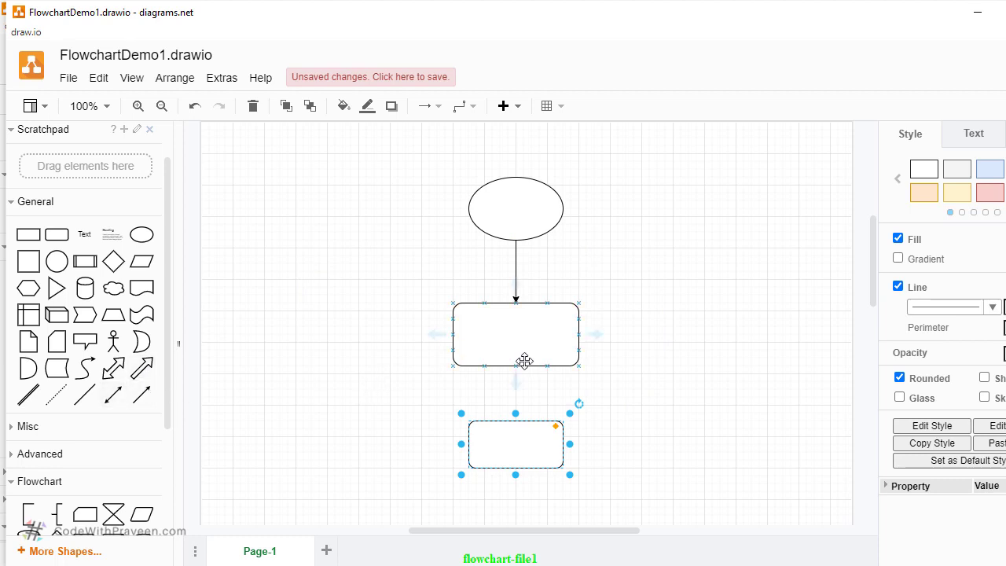
mouse_move(517, 382)
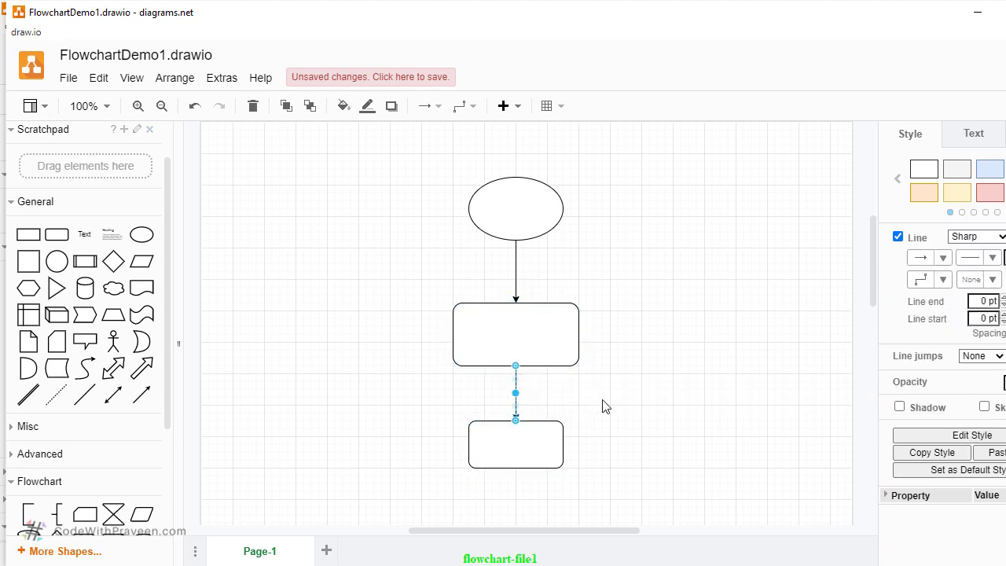
click(613, 401)
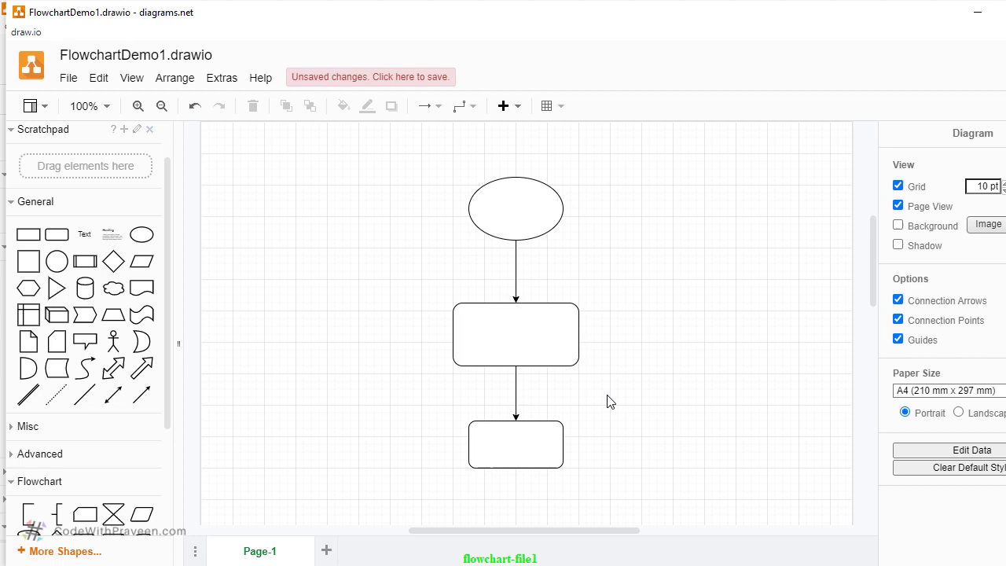
mouse_move(616, 401)
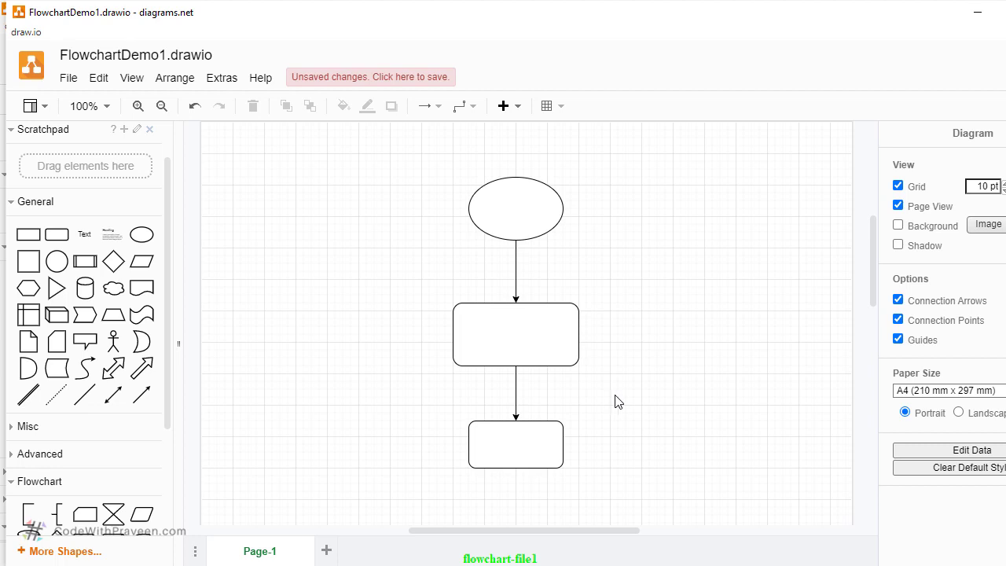
Delete the bottom rounded rectangle from the practice chain
click(516, 444)
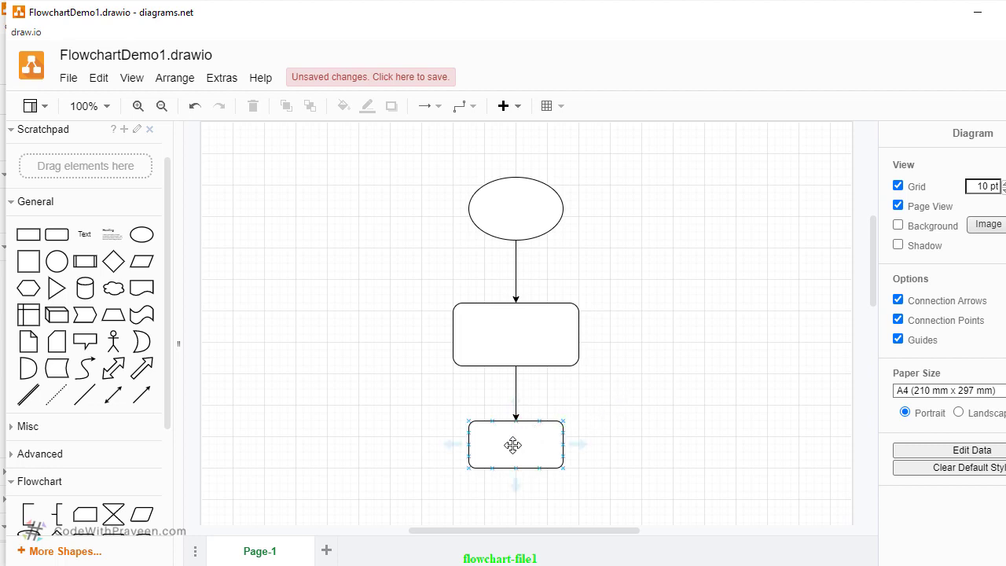
key(Delete)
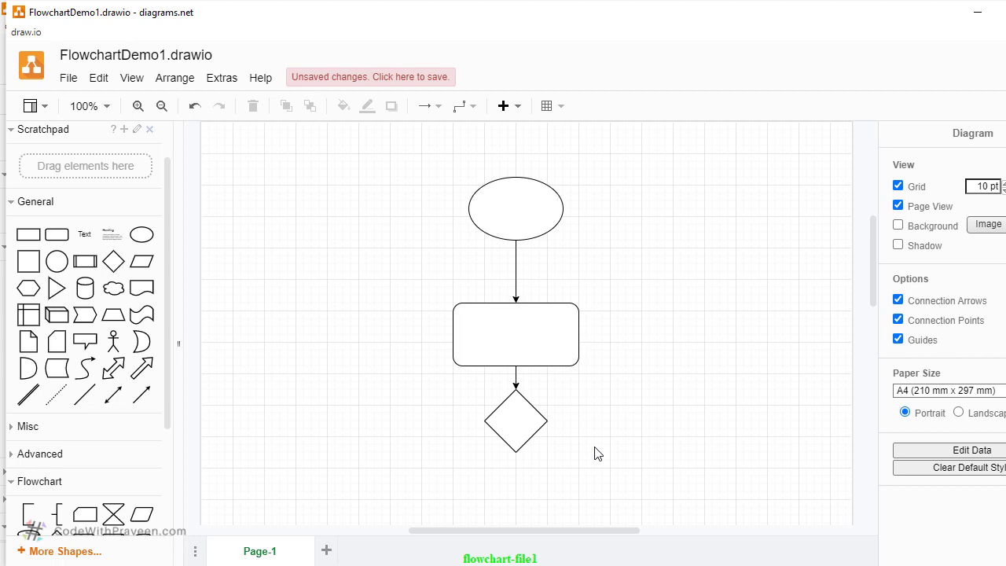
mouse_move(495, 261)
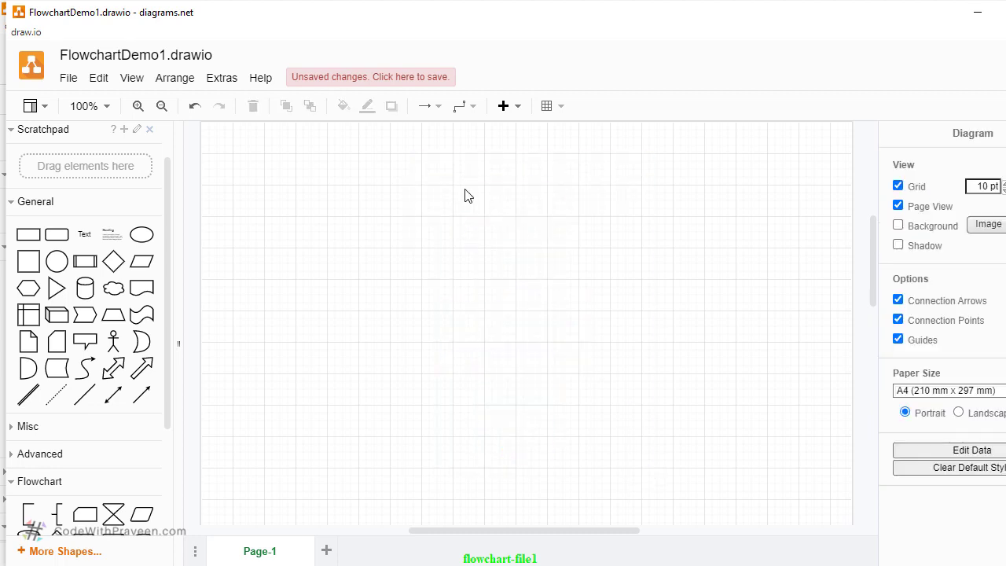
mouse_move(142, 234)
text(Start)
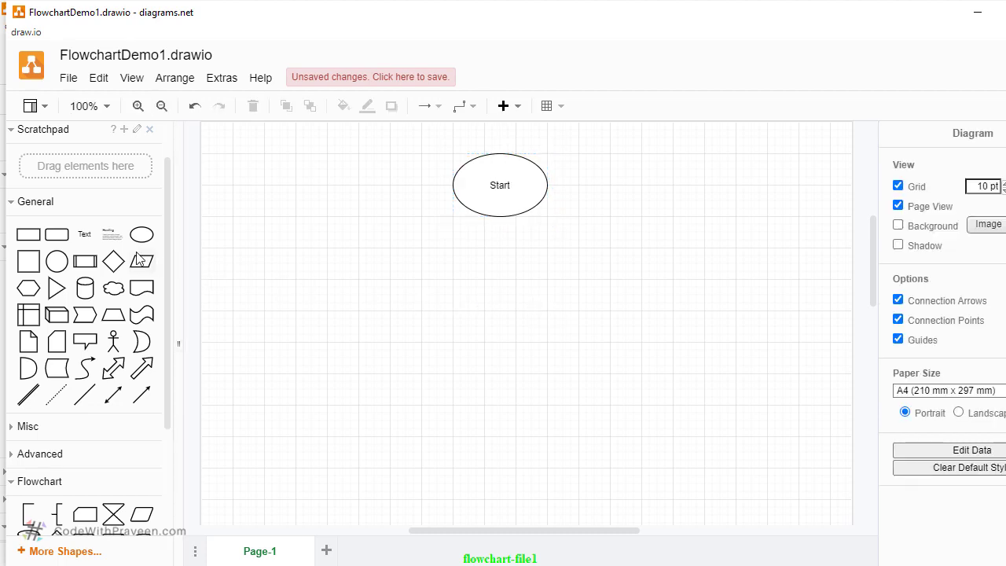
Extend an arrow from Start to a new rounded box labelled 'Read the number'
drag(479, 249, 579, 297)
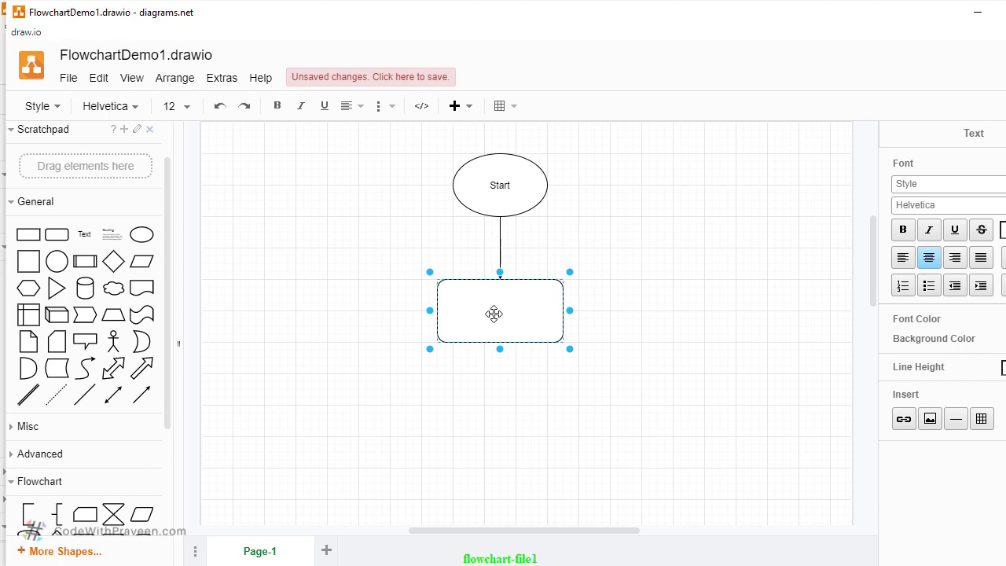
text(Read the)
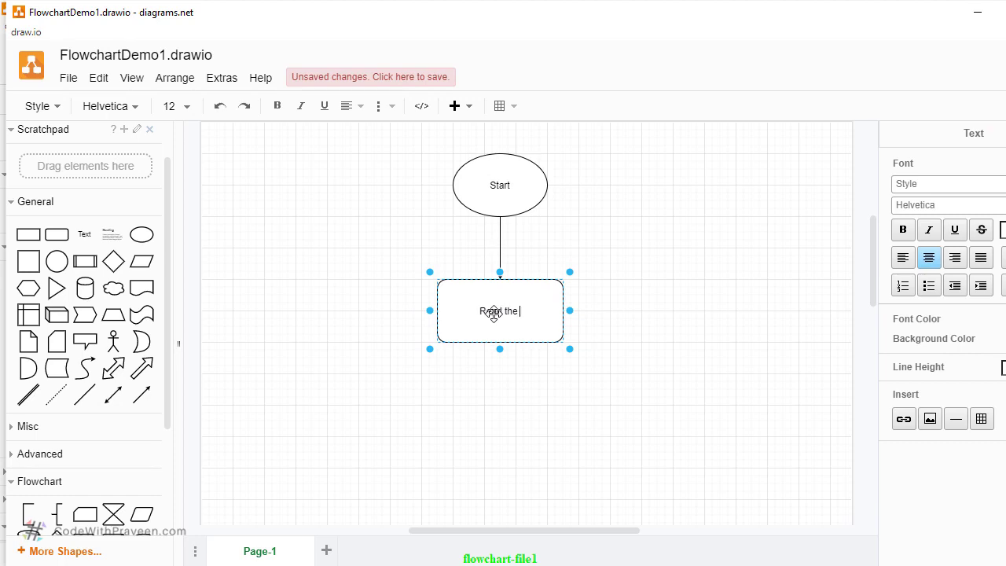
click(574, 396)
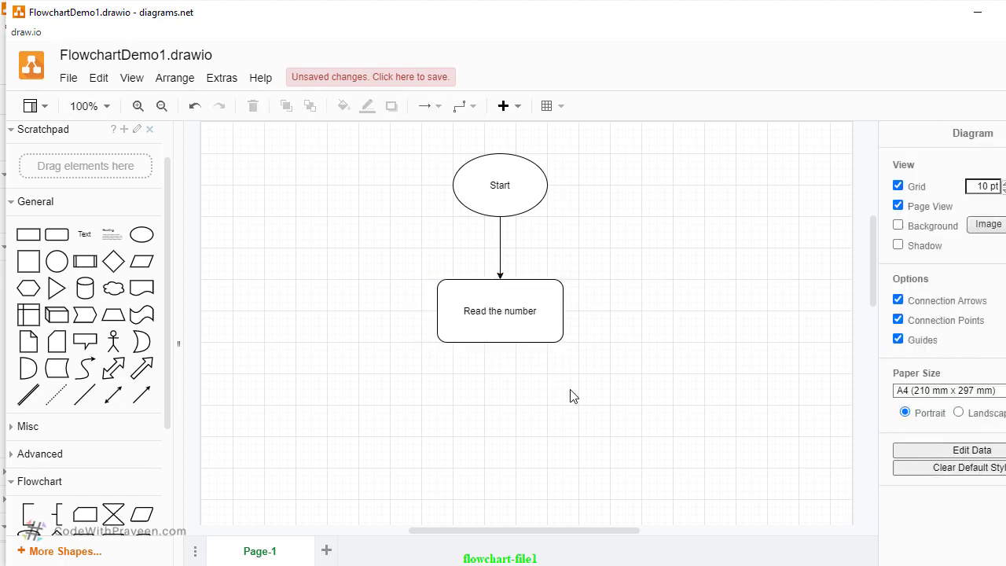
click(500, 311)
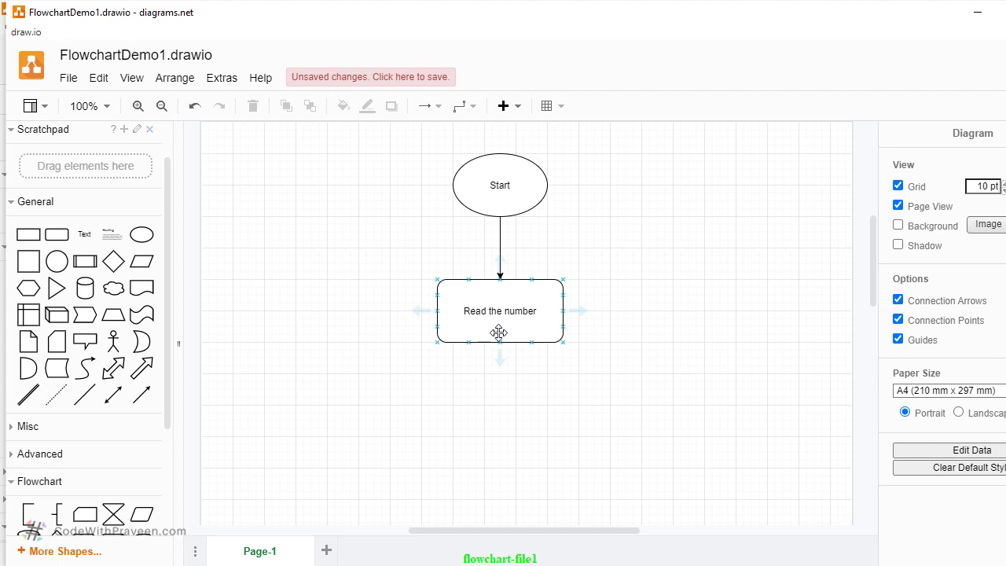
Add a decision diamond below reading 'number modulo 2 equals 0?'
click(513, 430)
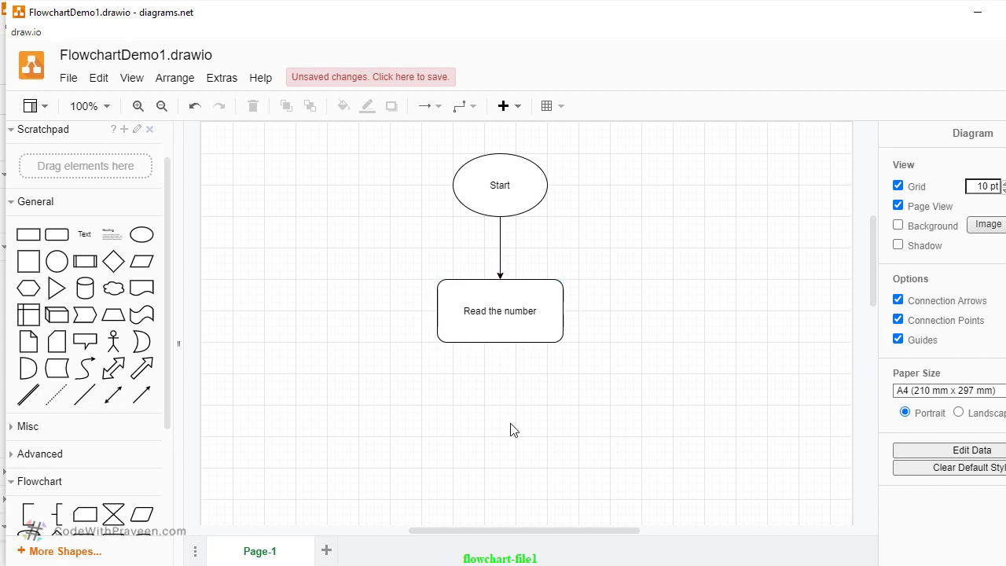
mouse_move(114, 261)
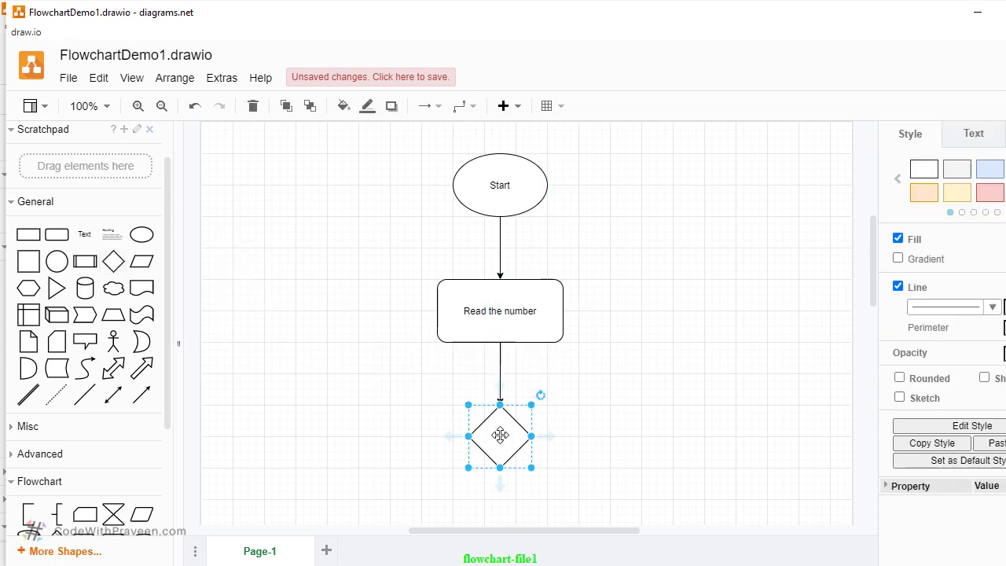
double_click(500, 437)
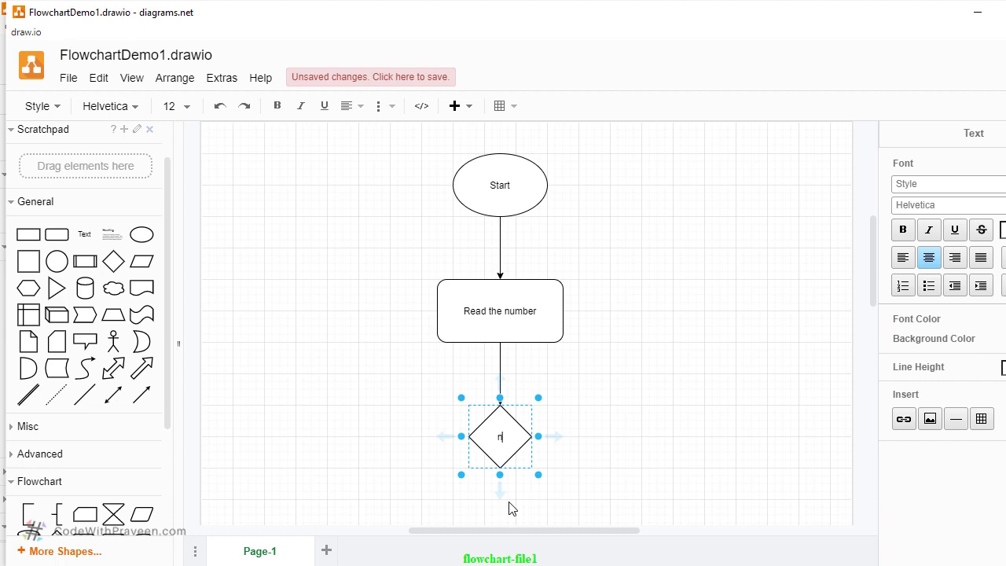
text(umber modulo 2)
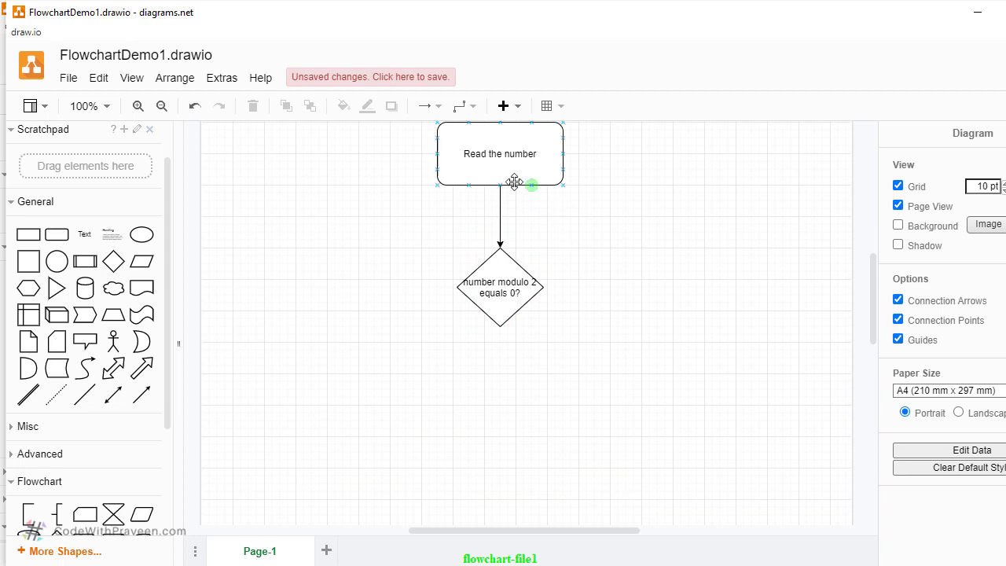
Select the decision diamond to branch a new box off its right side
click(500, 286)
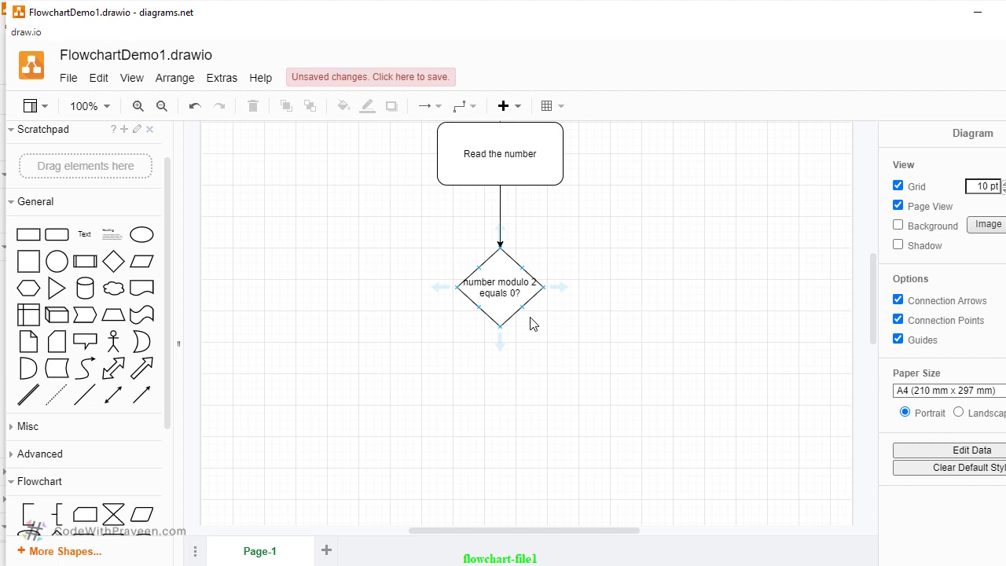
mouse_move(522, 298)
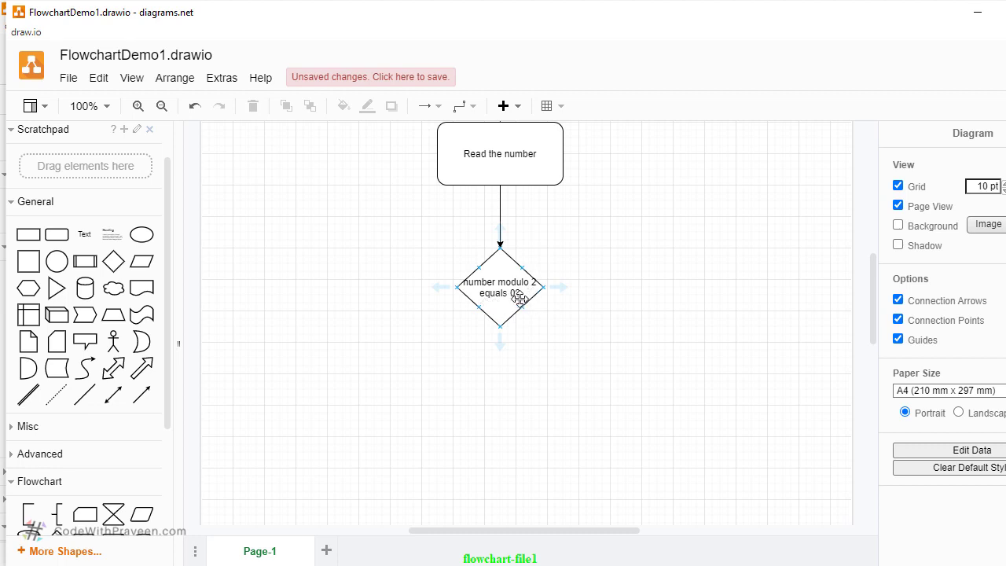
mouse_move(384, 294)
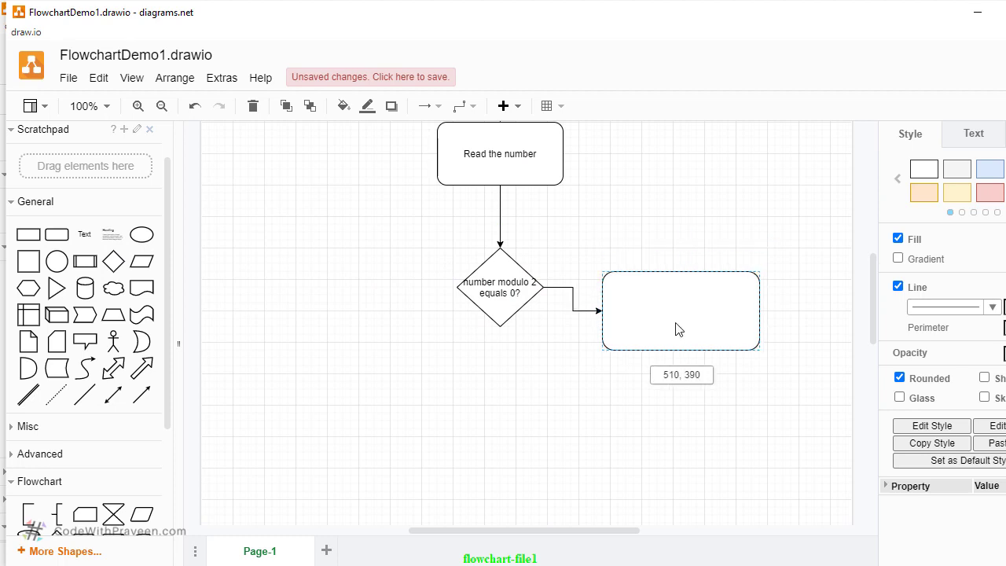
Place the right branch box below-right and label it 'Print the number is even'
drag(679, 310, 667, 385)
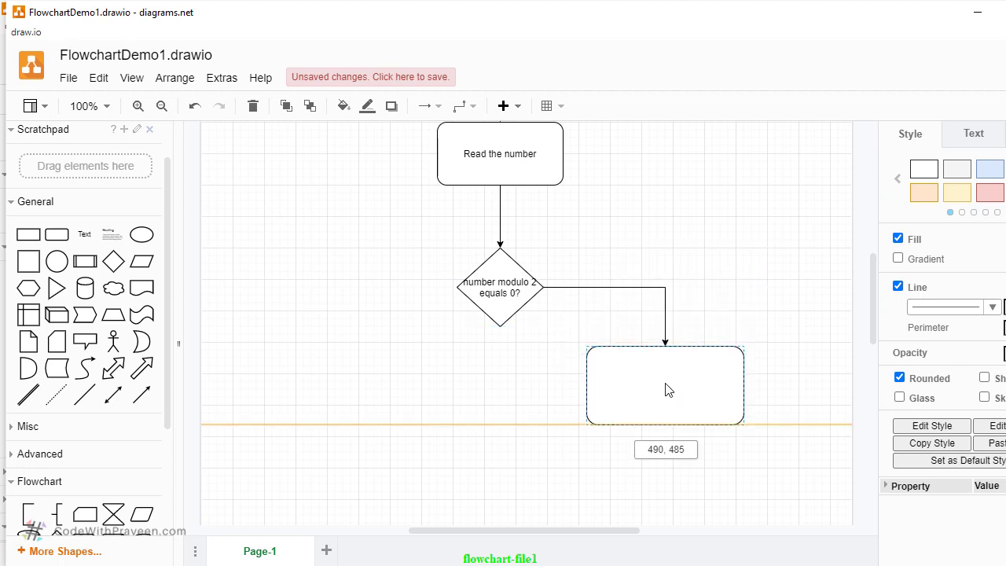
click(663, 385)
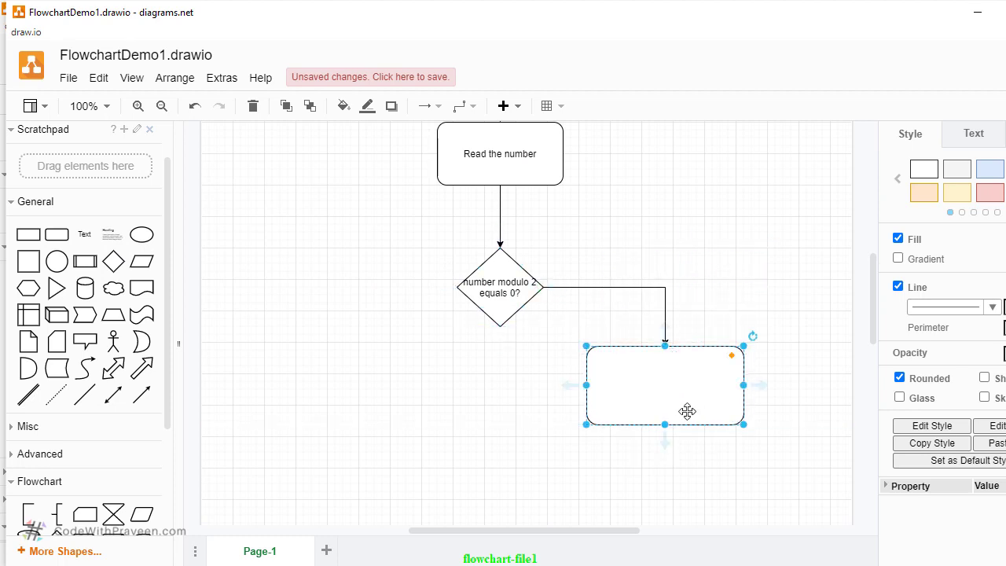
double_click(663, 386)
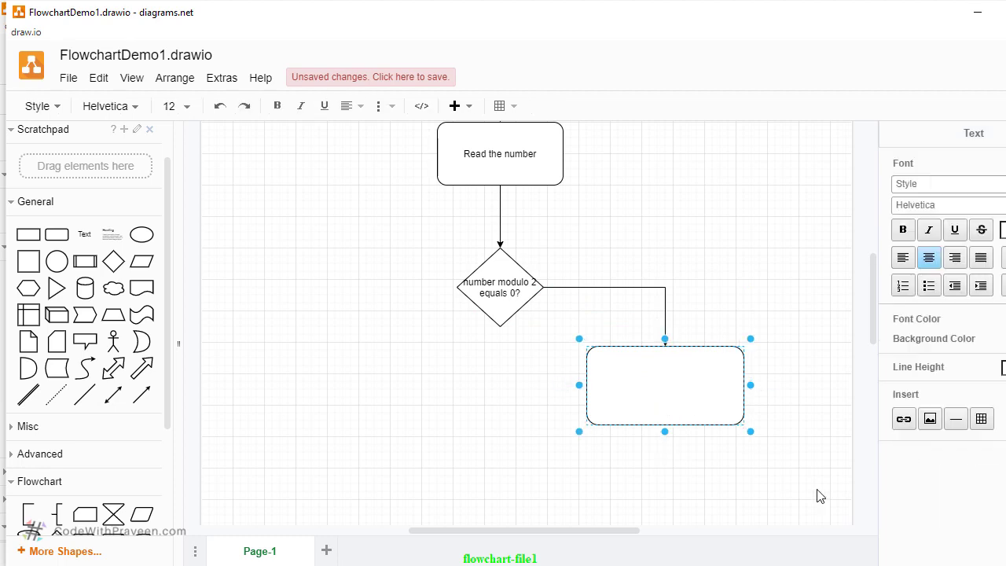
text(Print the number is ev)
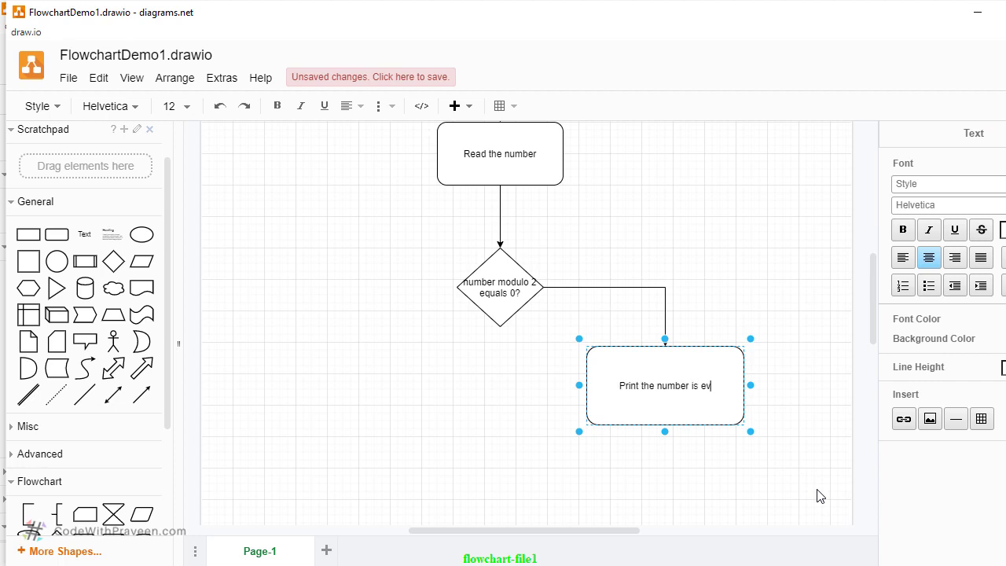
text(en)
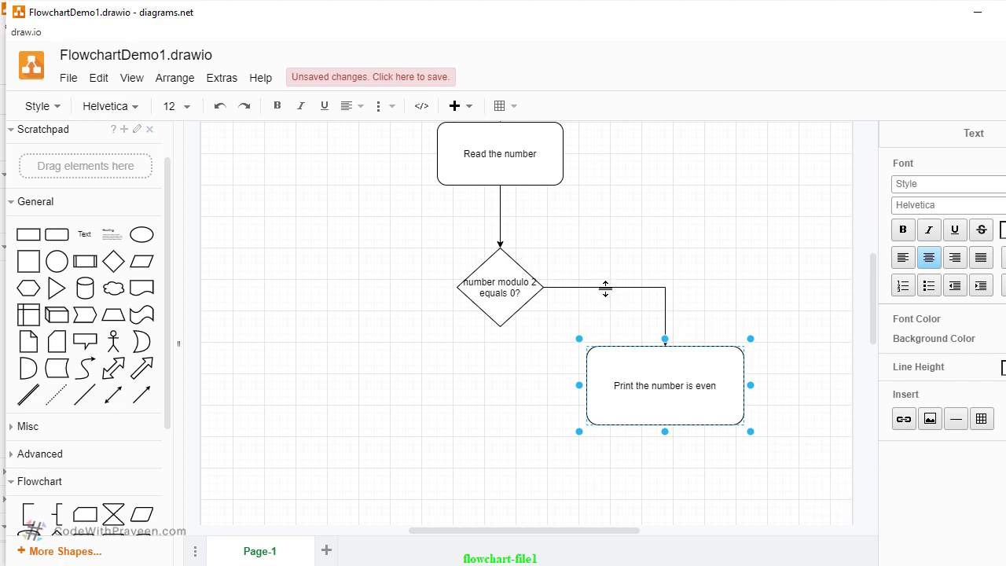
Label the arrow leading to the even box 'even'
click(604, 286)
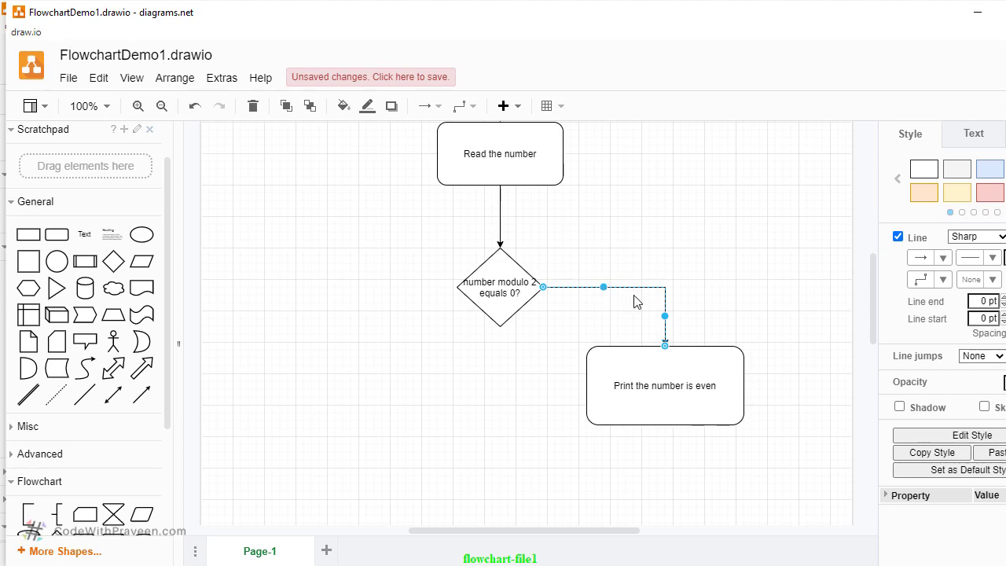
double_click(604, 286)
text(even)
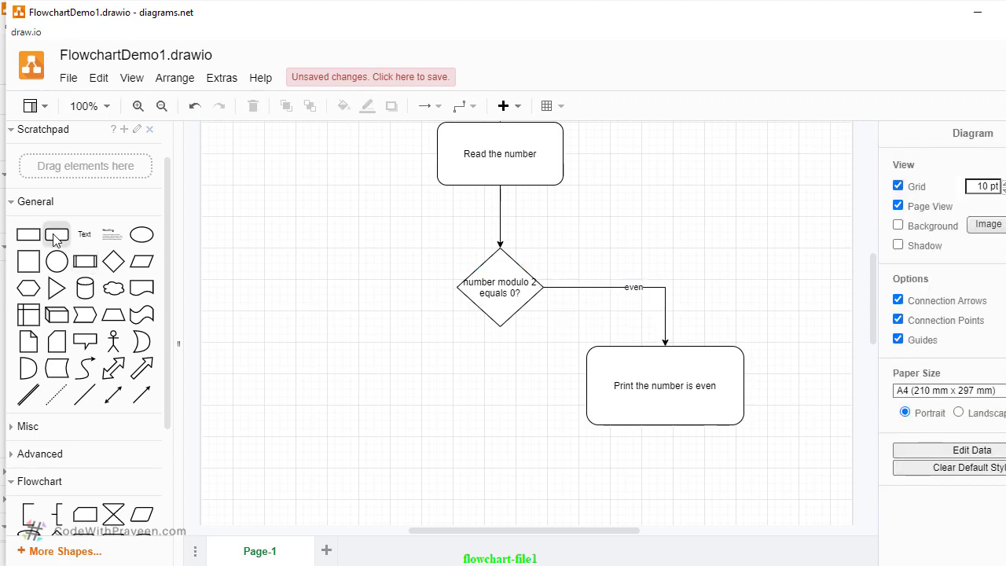
Add a box below-left of the diamond labelled 'Print the number is odd'
click(500, 287)
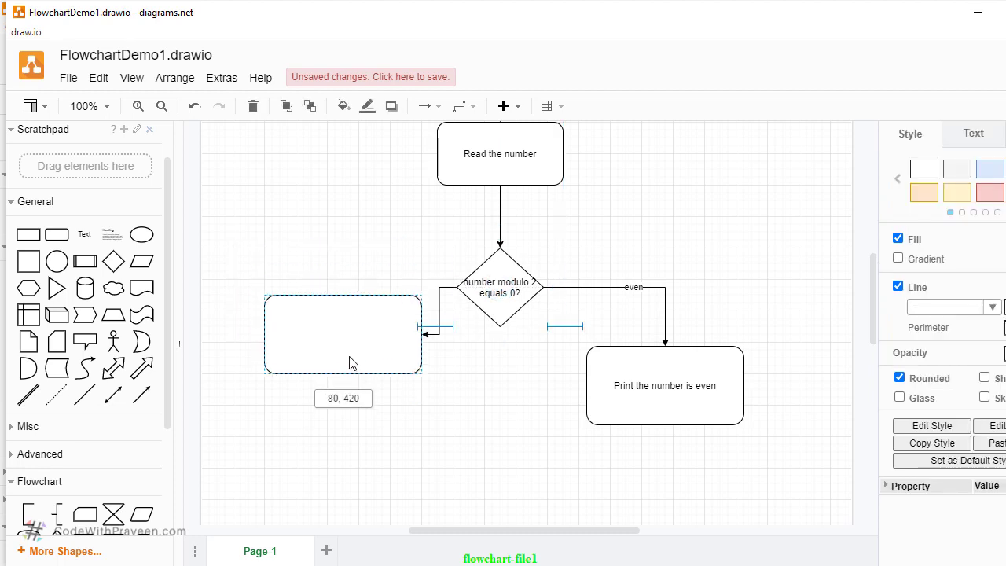
drag(343, 333, 349, 386)
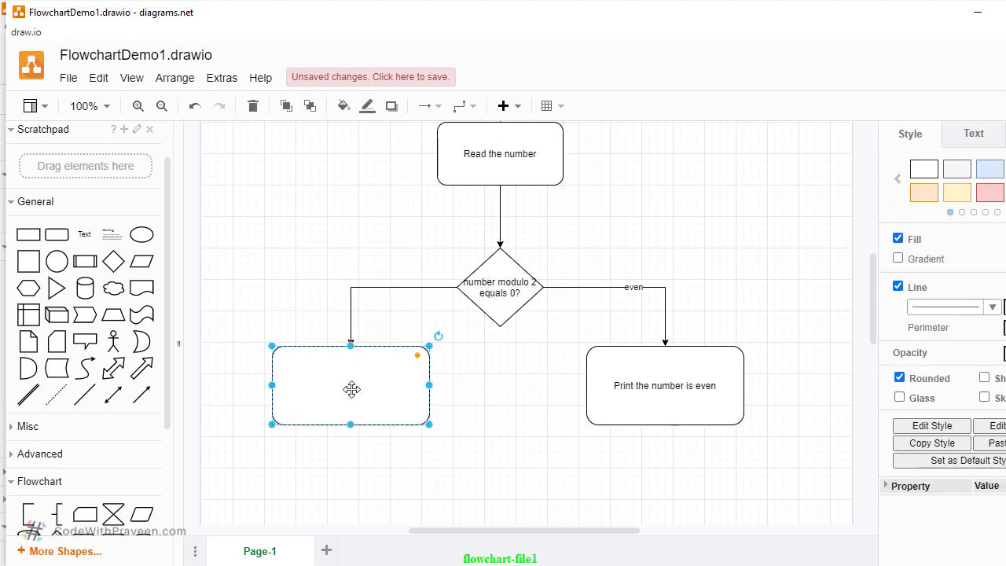
double_click(351, 385)
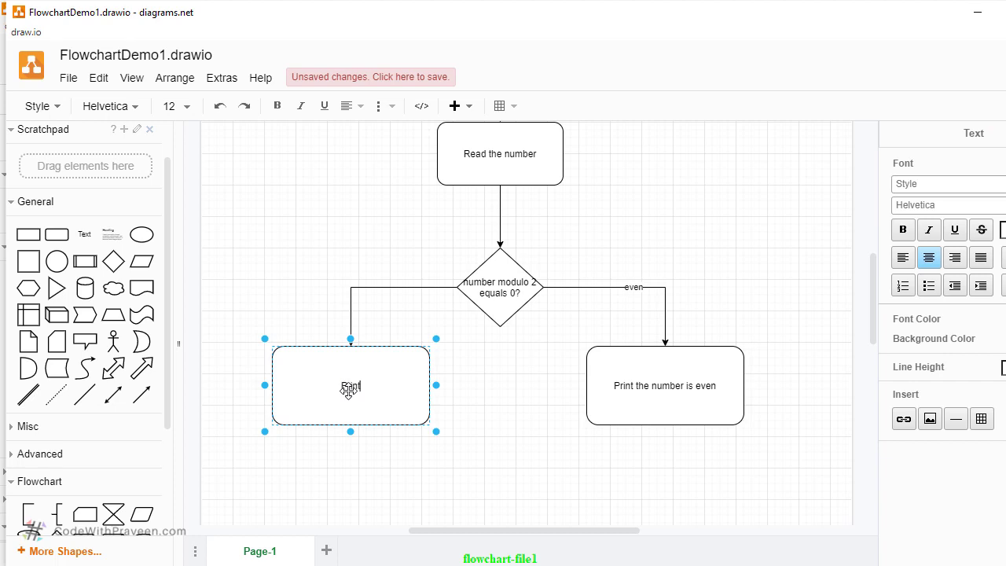
text(Print the number is odd)
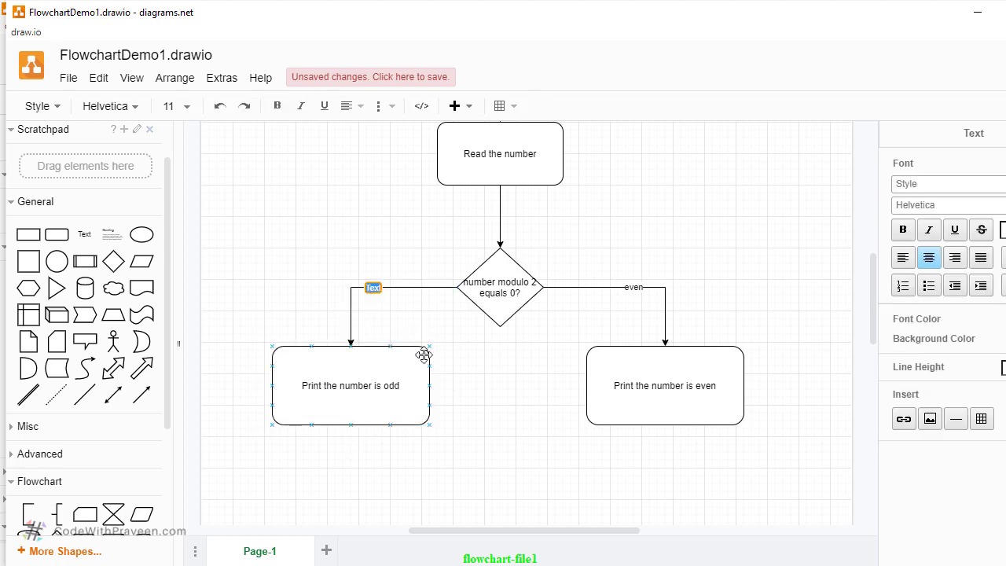
Label the arrow to the odd box 'Odd'
text(Odd)
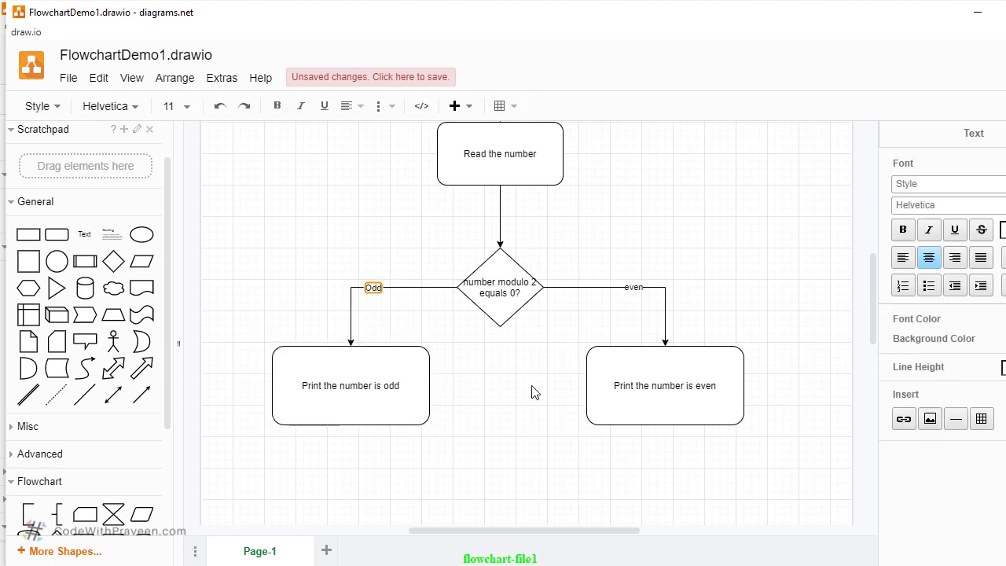
click(519, 395)
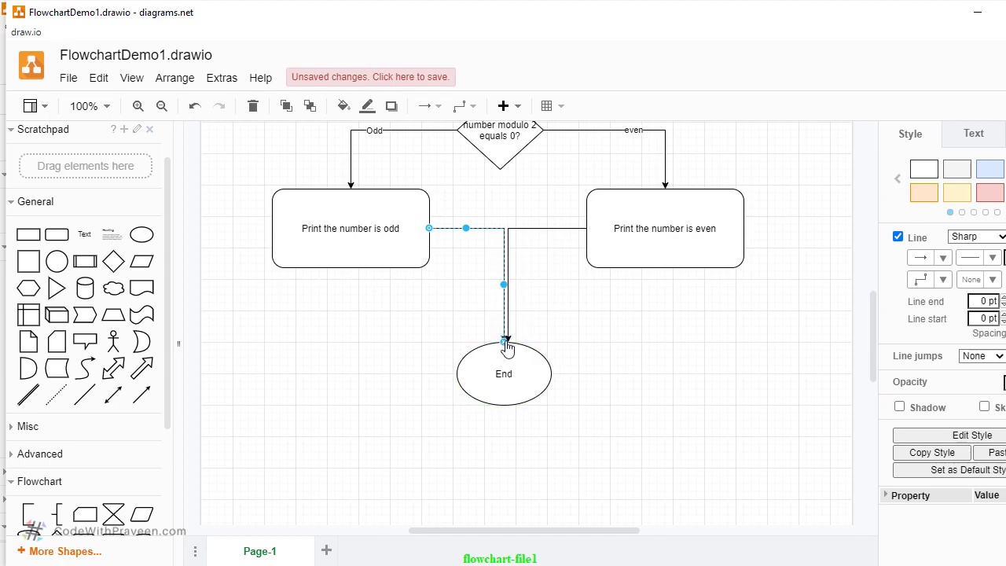
Deselect the finished connector to the End terminal, leaving the flowchart complete
click(685, 475)
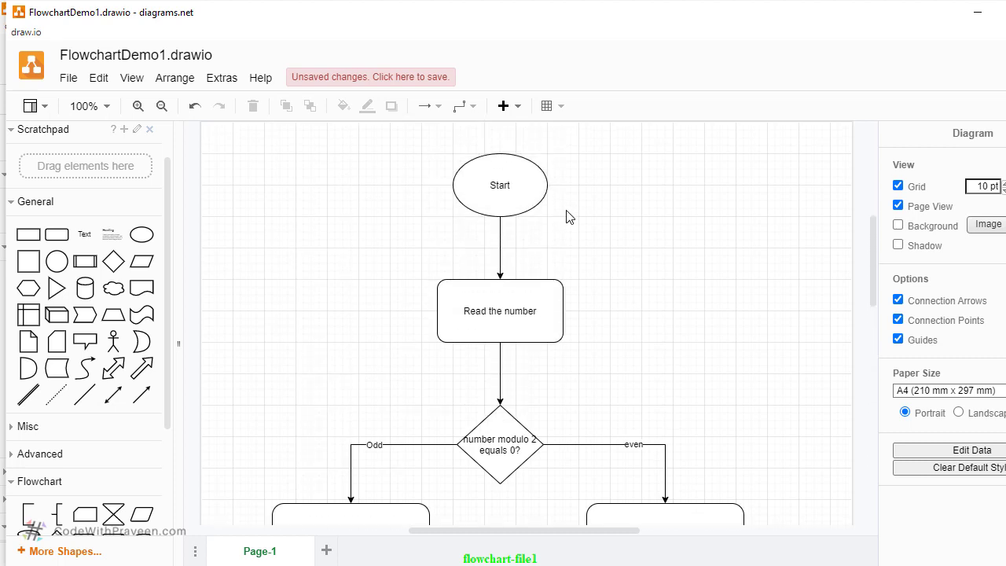
click(500, 185)
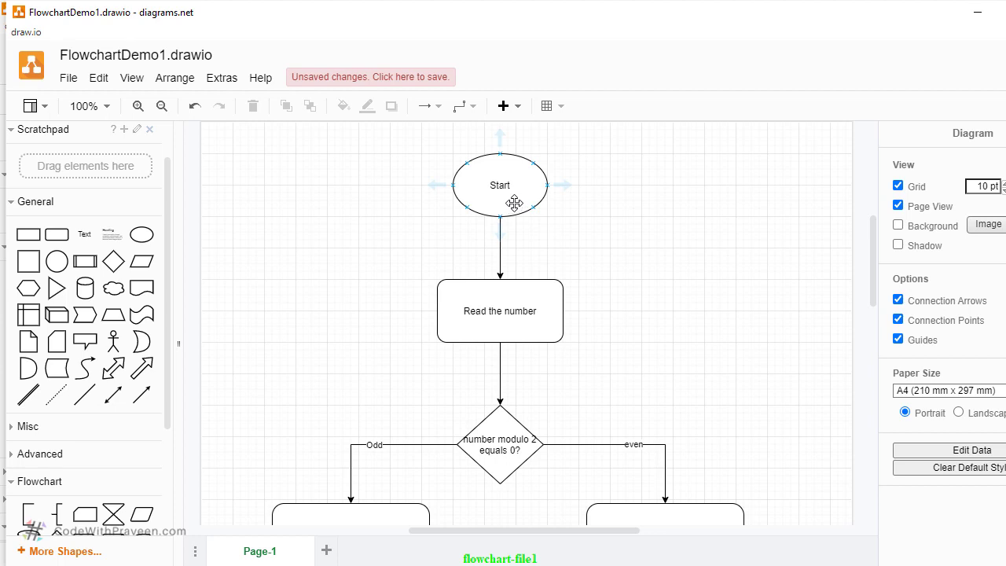
click(500, 312)
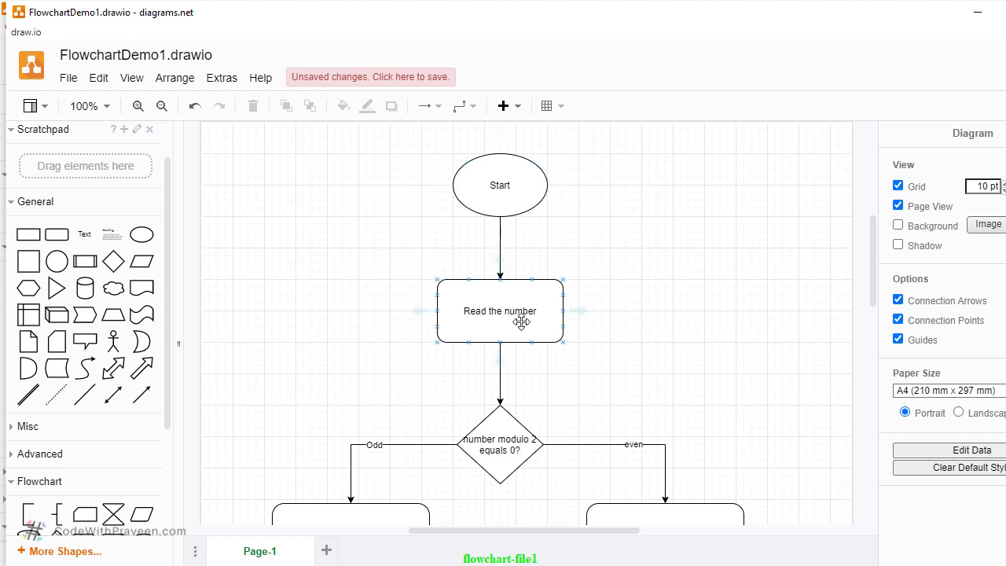
scroll(down, 3)
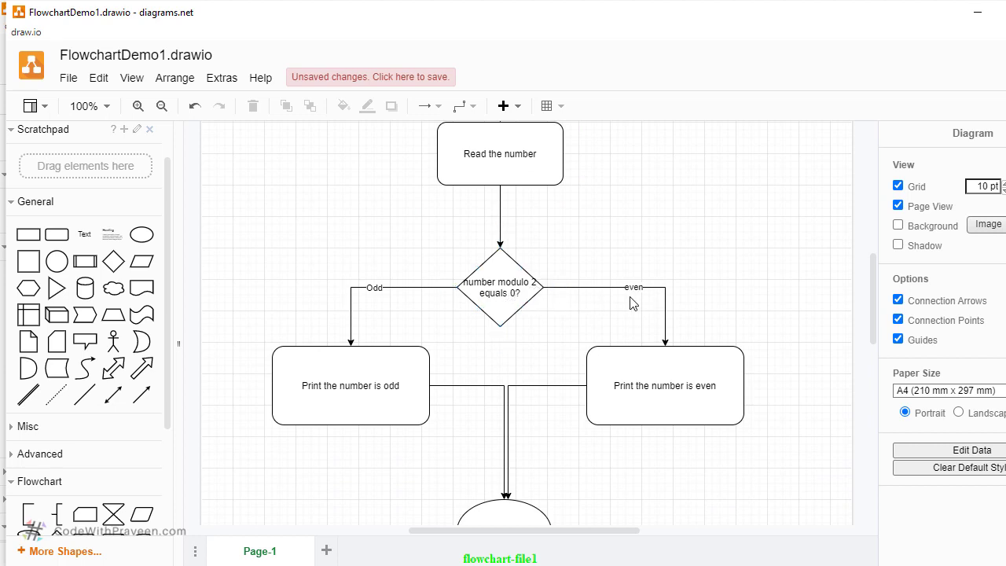
click(664, 386)
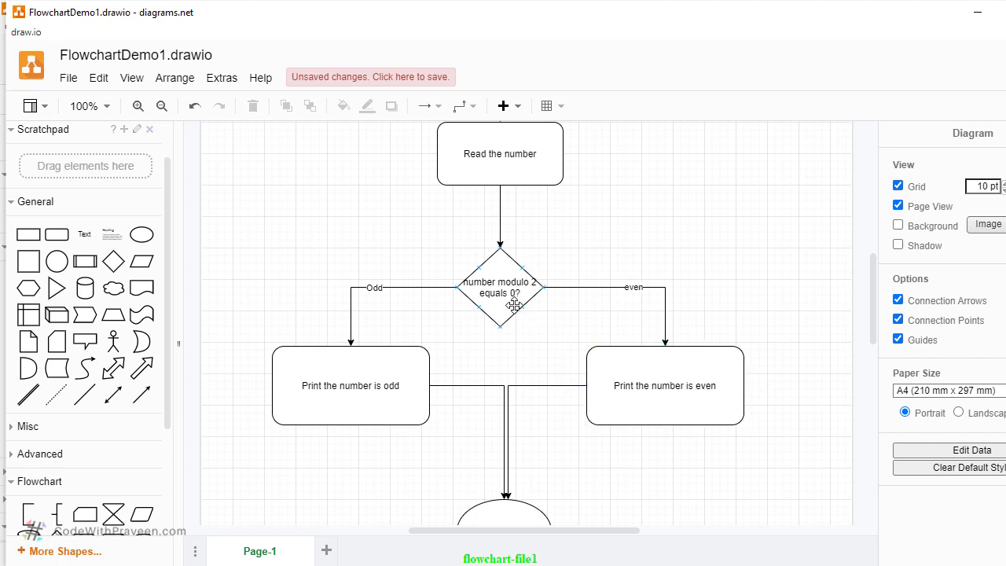
click(350, 385)
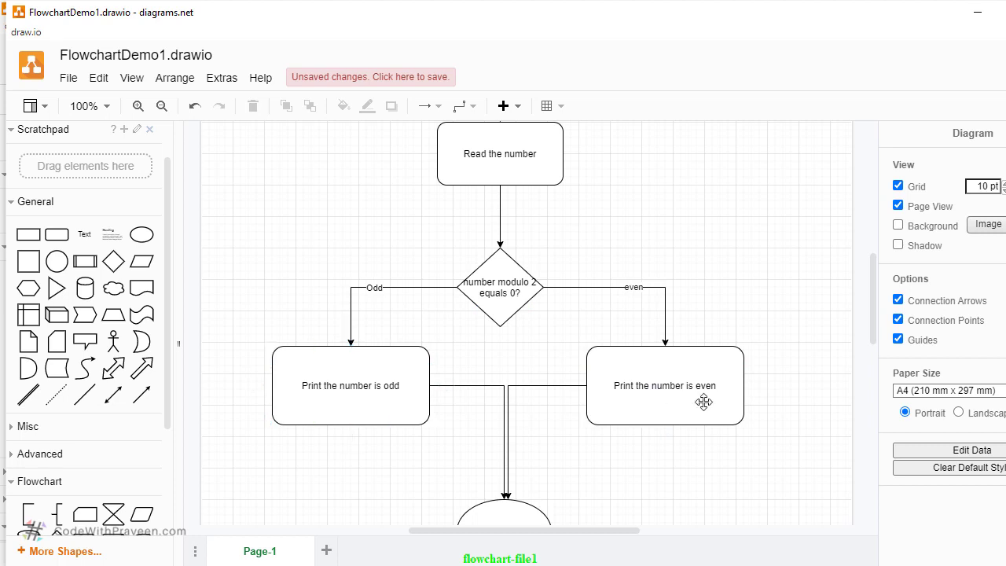
scroll(down, 3)
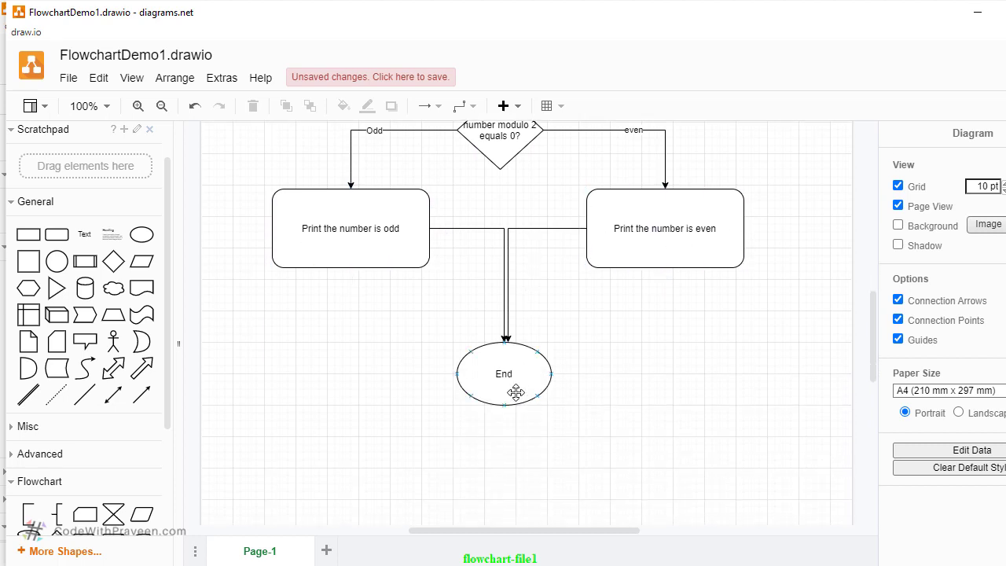
click(599, 431)
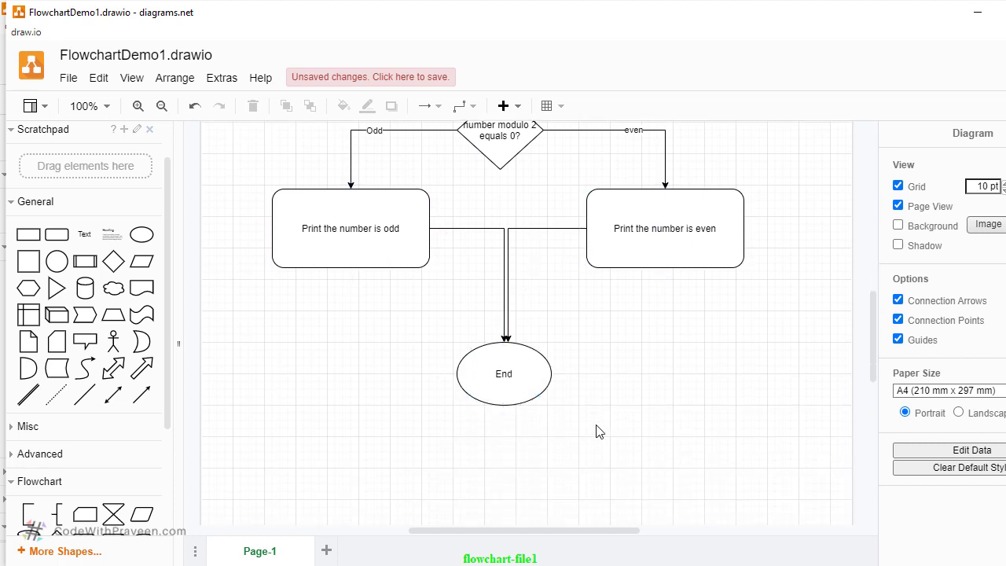